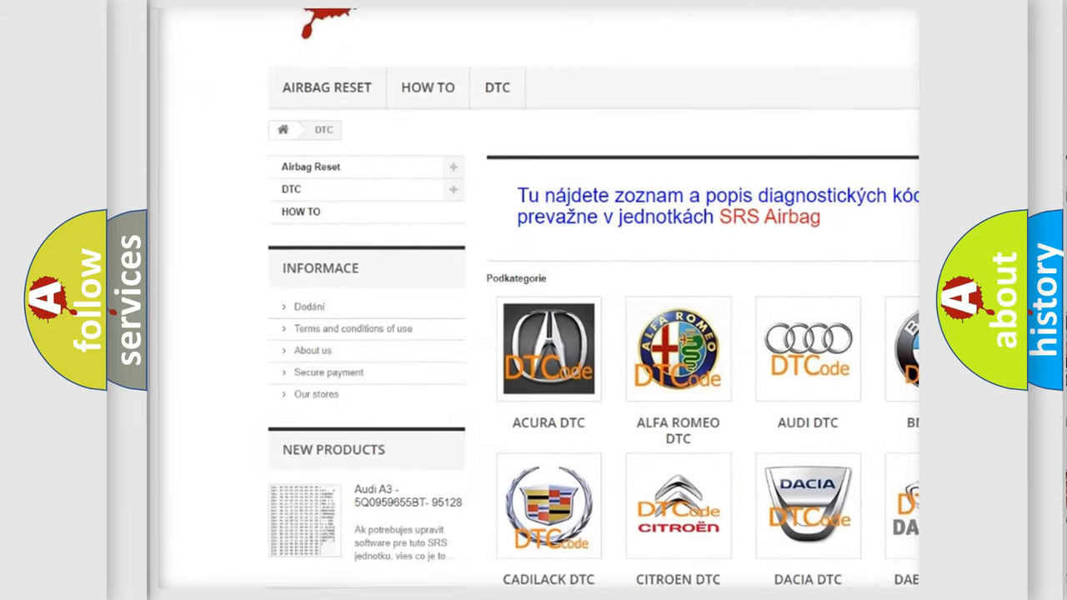
# Step: Scroll the DTC category page down to the Hummer through Oldsmobile brand tiles
pyautogui.scroll(-3)
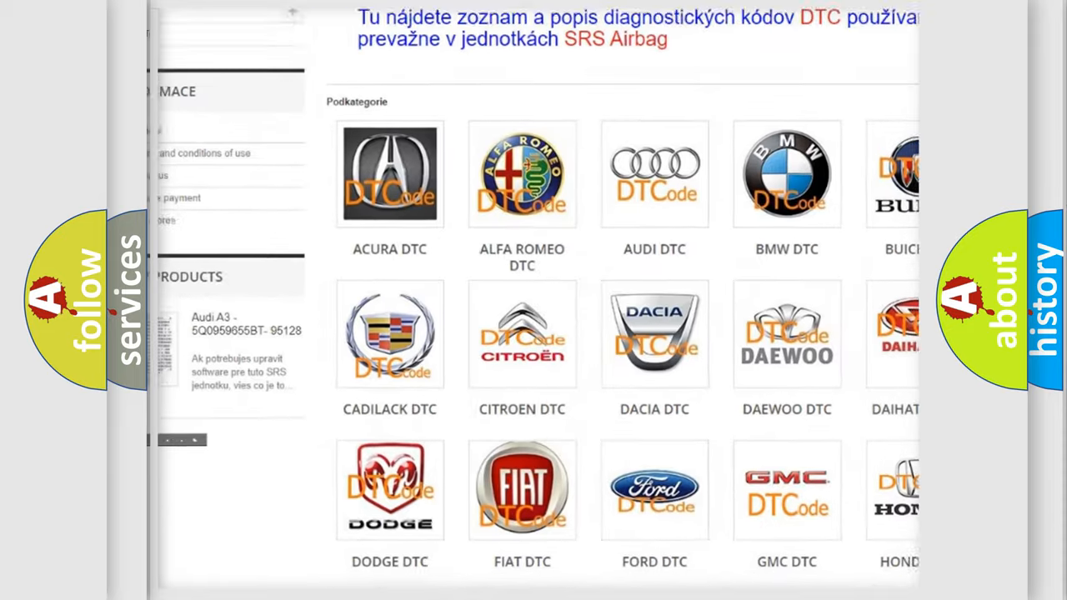
pyautogui.scroll(-3)
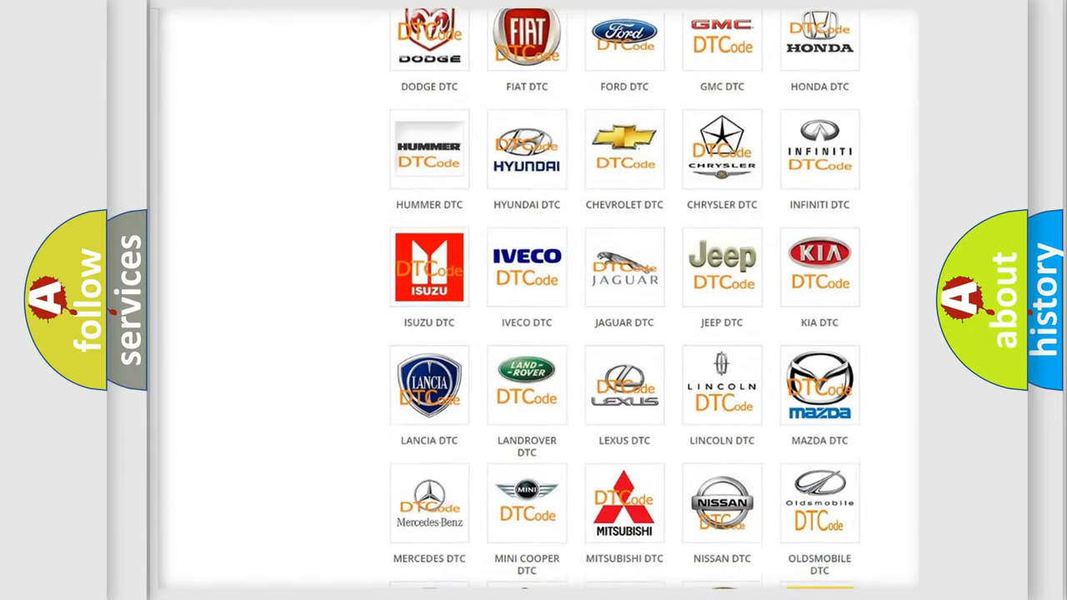
pyautogui.scroll(-3)
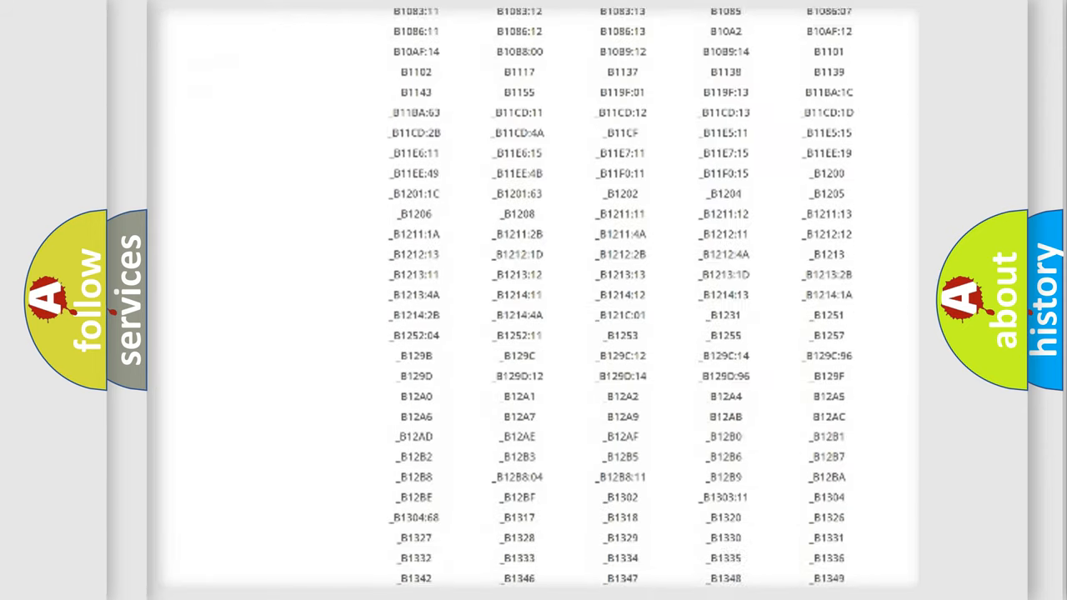
# Step: Scroll past the error-code list and advance to the hex 9225 / C1225 bits diagram slide
pyautogui.scroll(-3)
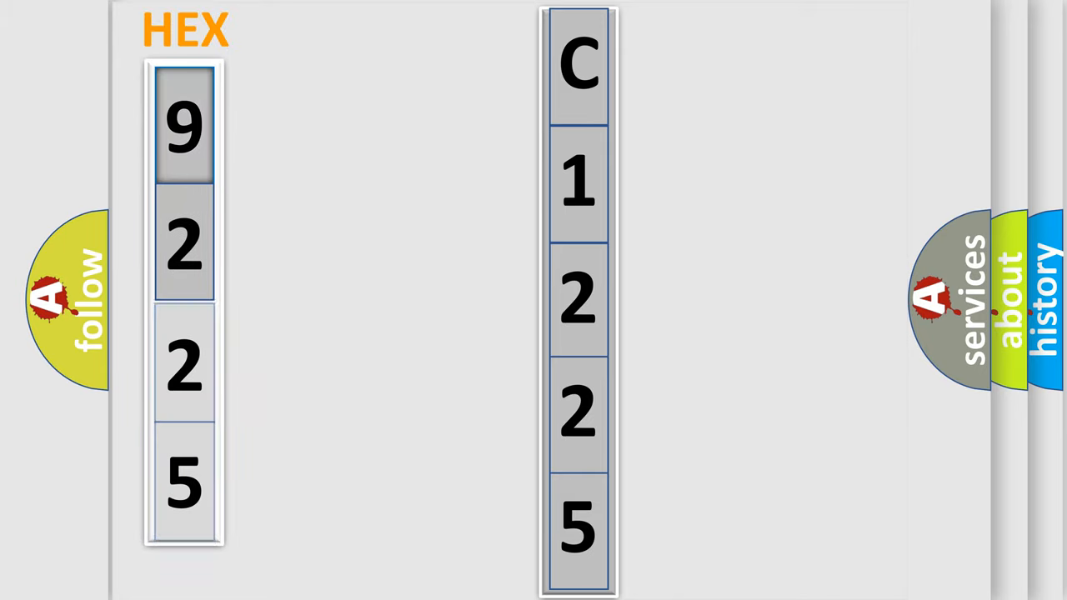
pyautogui.click(185, 130)
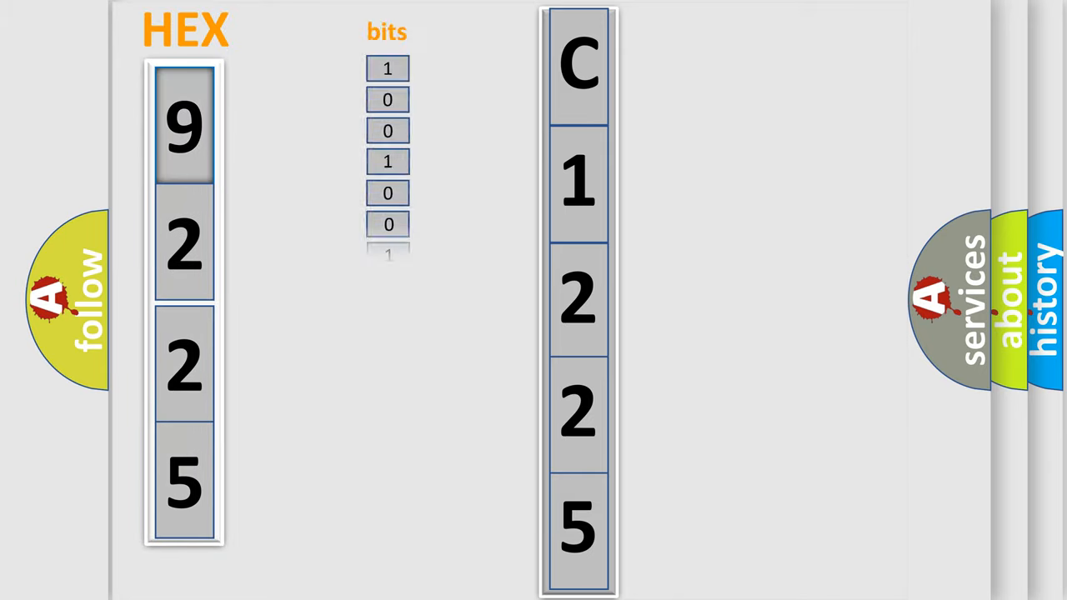